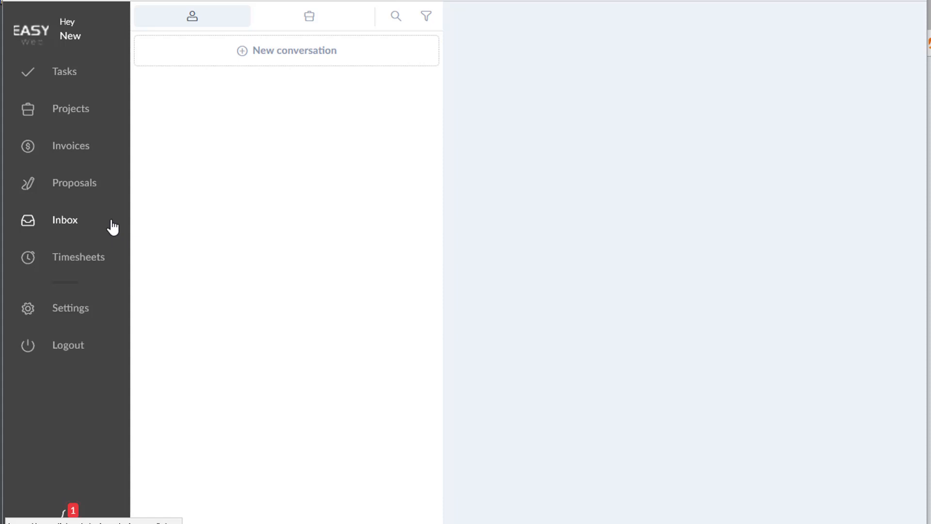
mouse_move(178, 222)
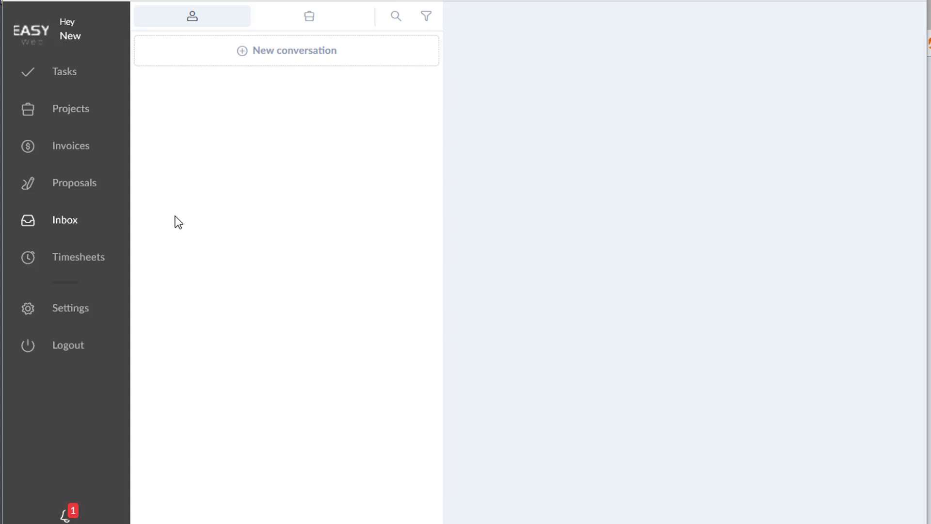
Browse the client portal's tasks and projects, then return to the inbox
click(64, 71)
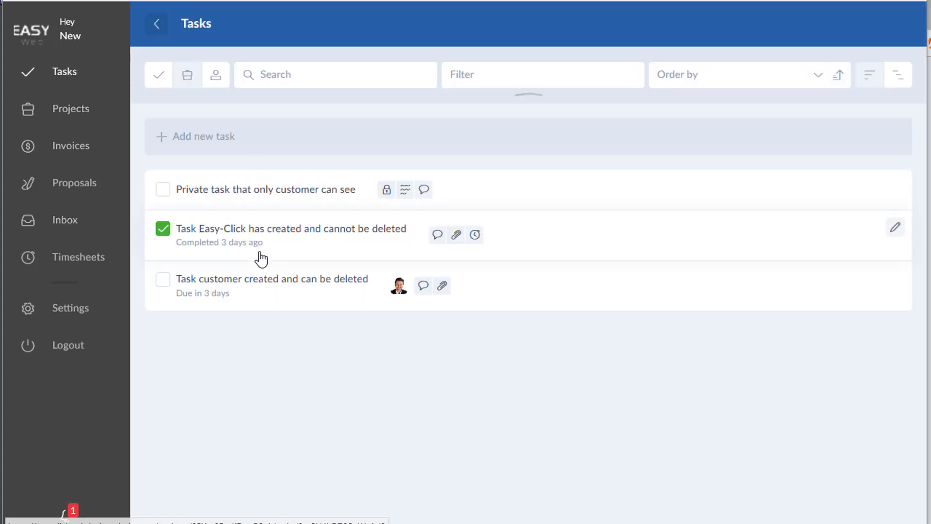
mouse_move(103, 133)
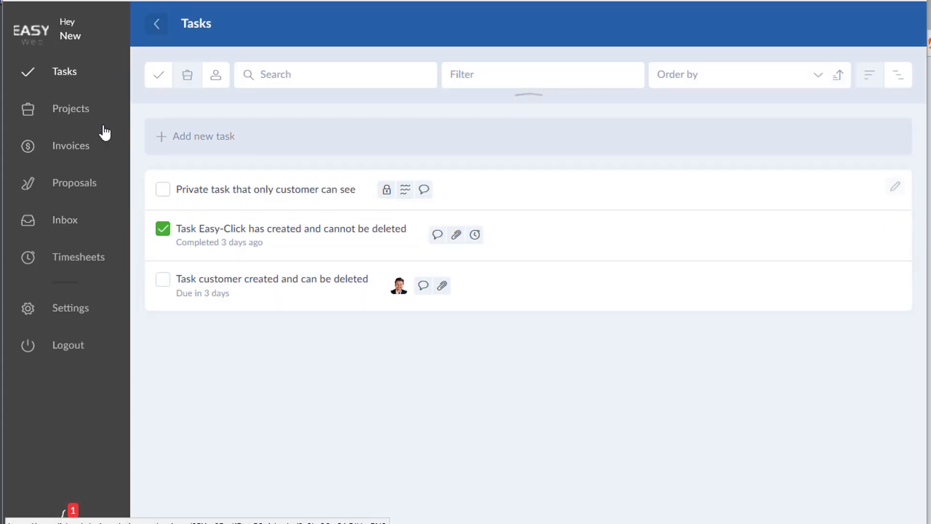
click(71, 107)
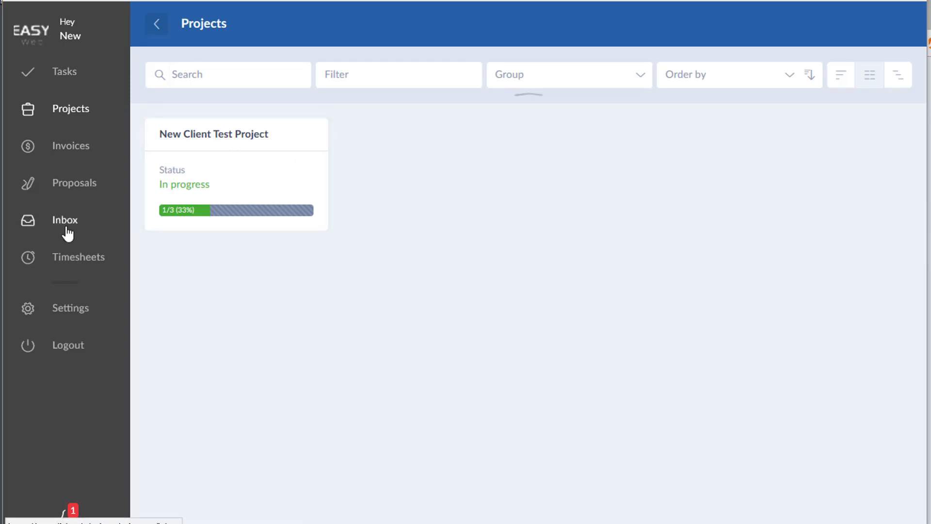
click(65, 220)
text(Title I have a questi)
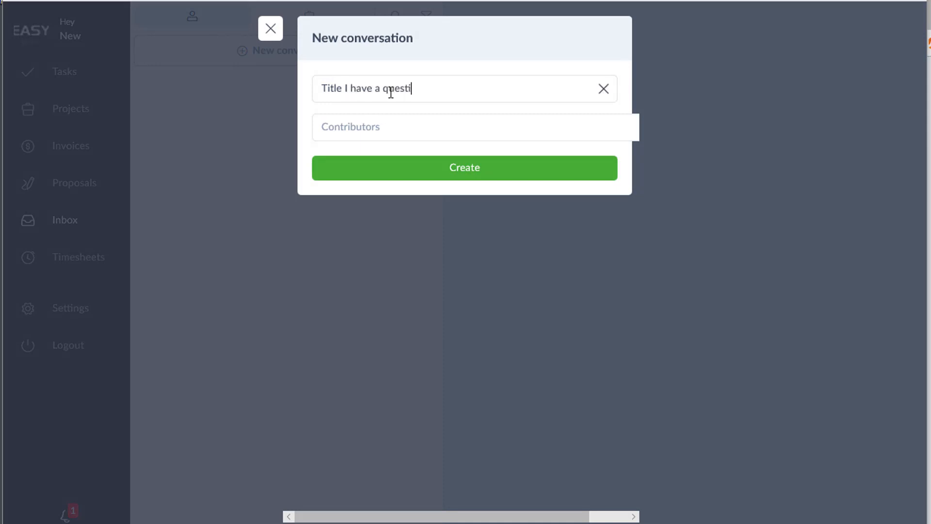
click(476, 126)
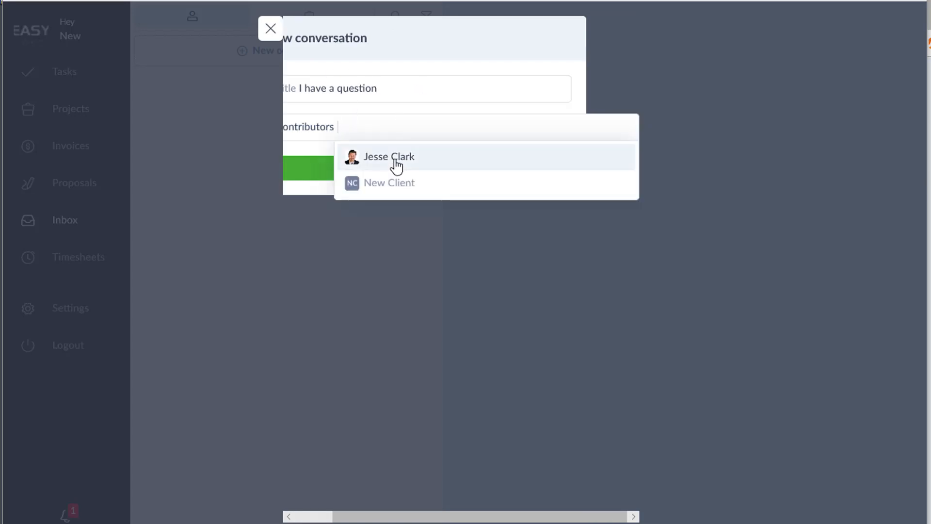
click(389, 156)
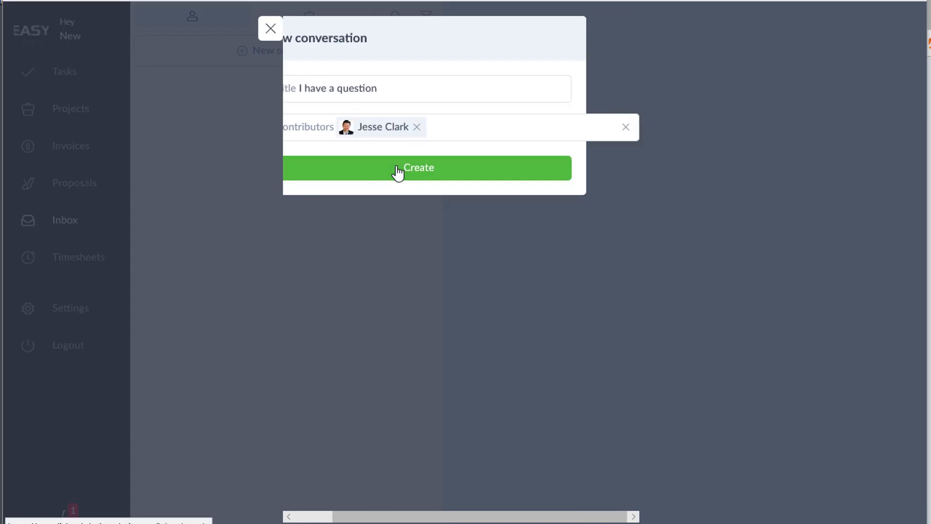
click(418, 168)
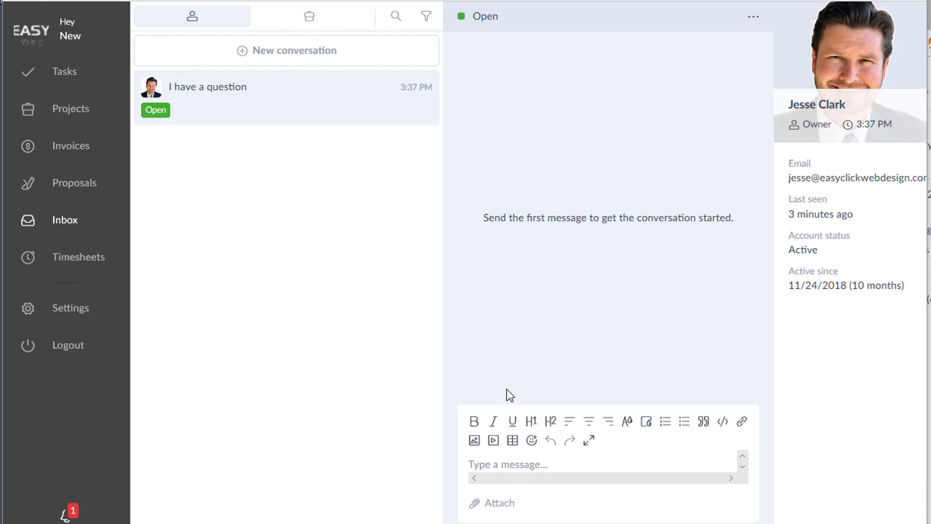
mouse_move(509, 310)
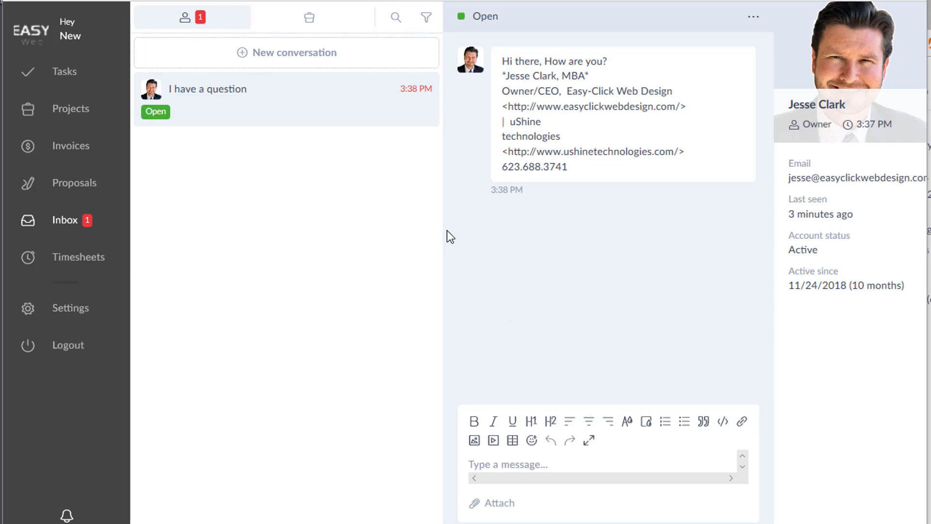
mouse_move(387, 246)
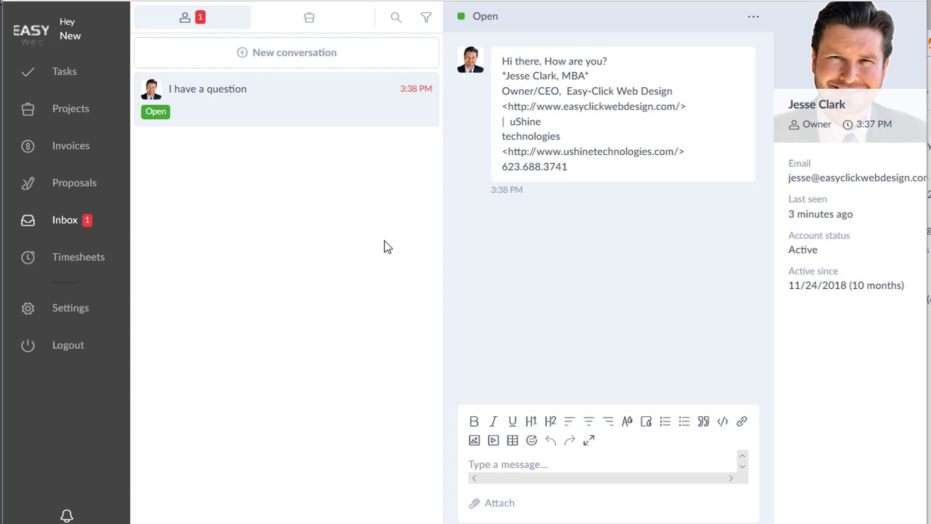
mouse_move(582, 142)
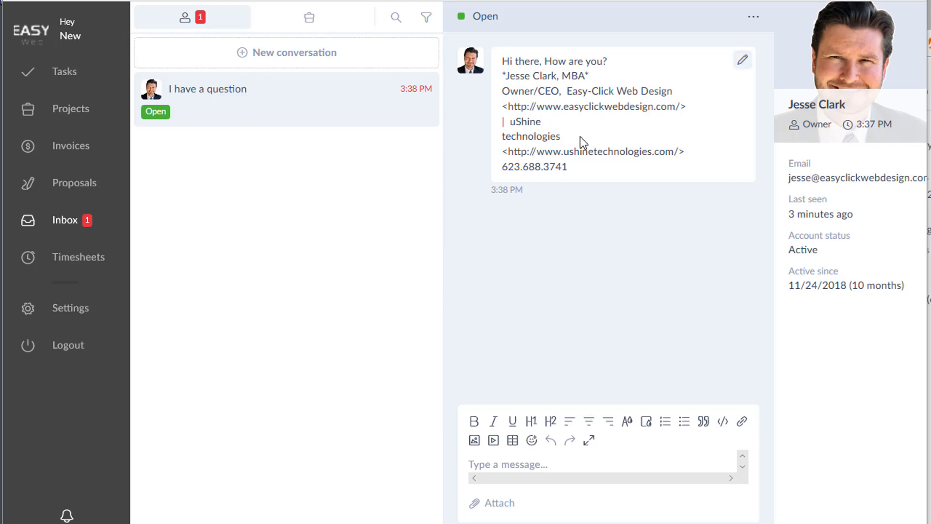
click(741, 59)
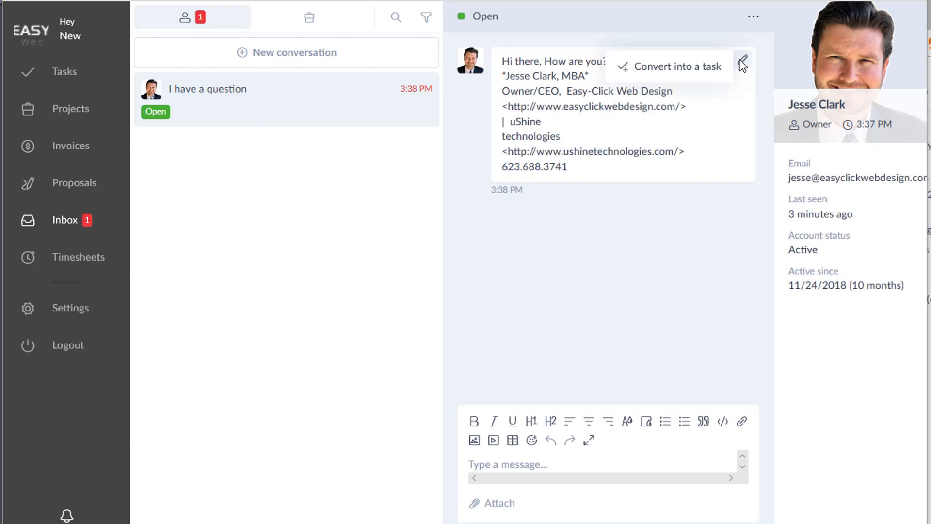
mouse_move(521, 122)
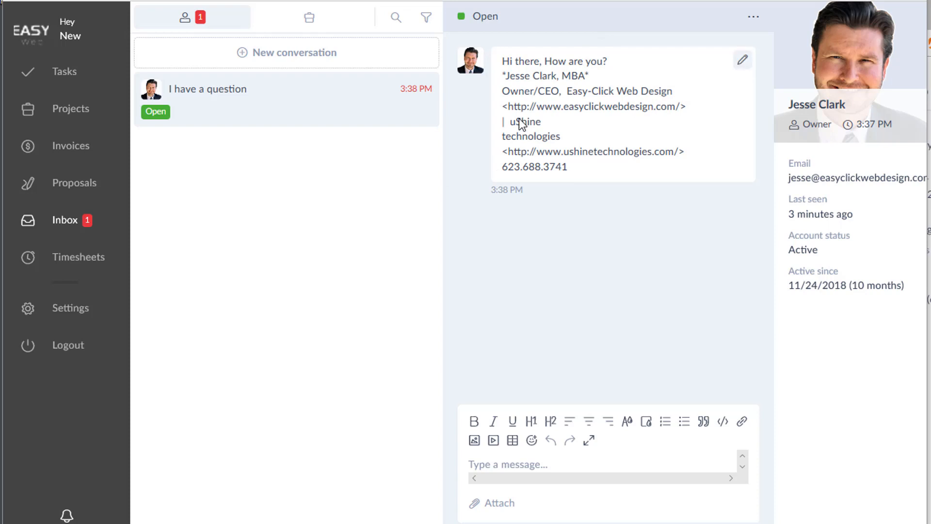
mouse_move(628, 197)
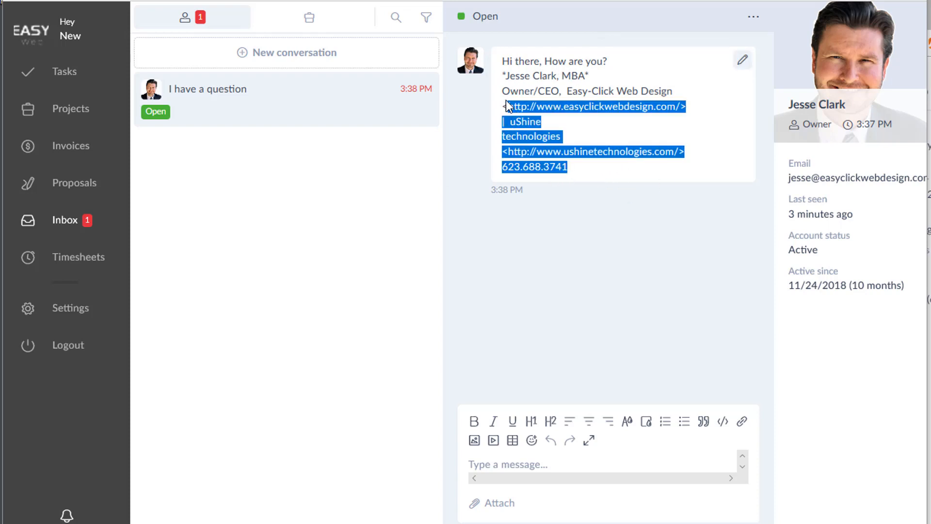
click(737, 108)
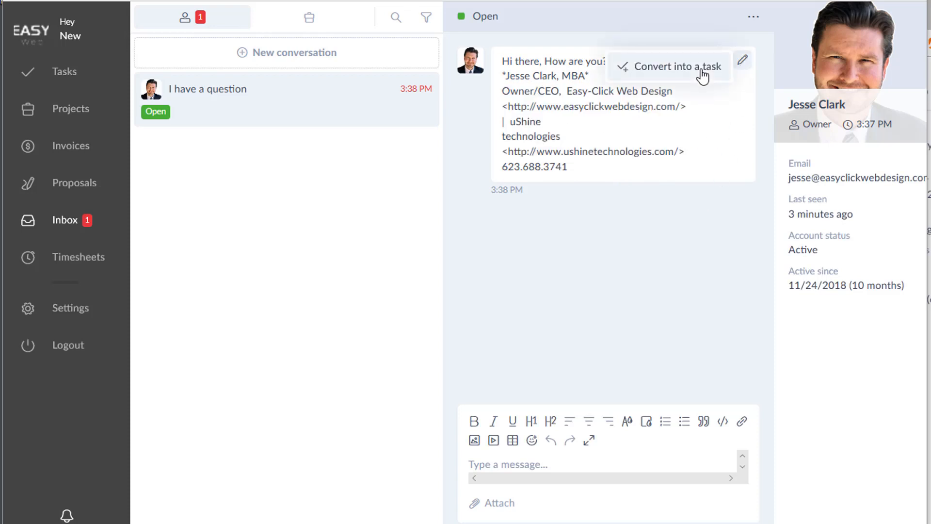
mouse_move(595, 238)
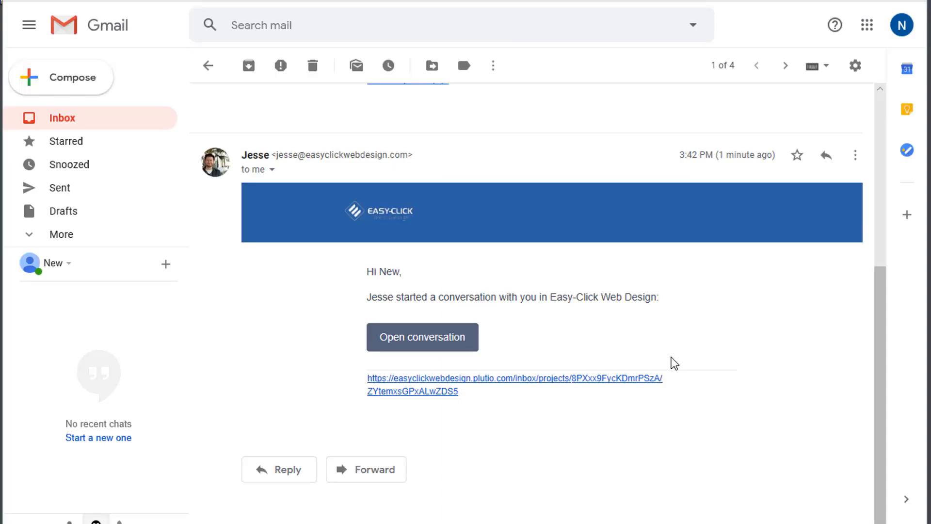
mouse_move(668, 365)
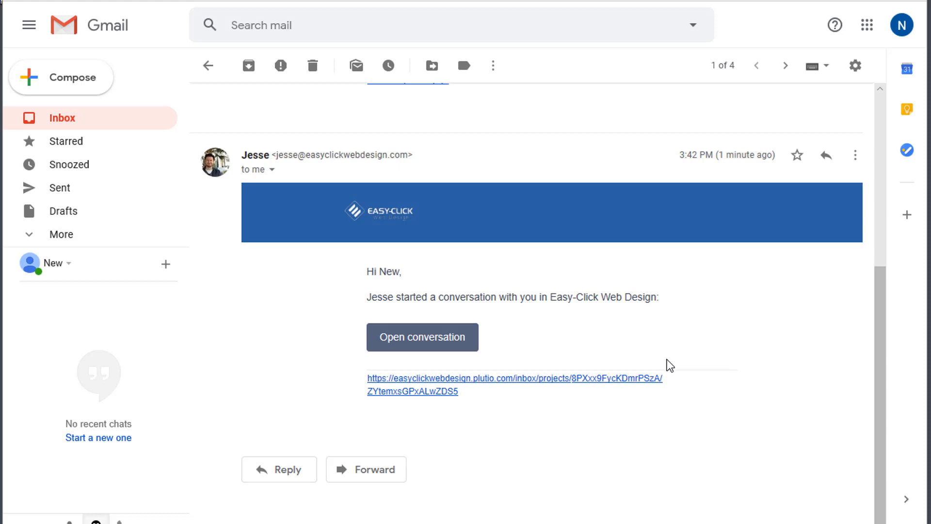
mouse_move(459, 386)
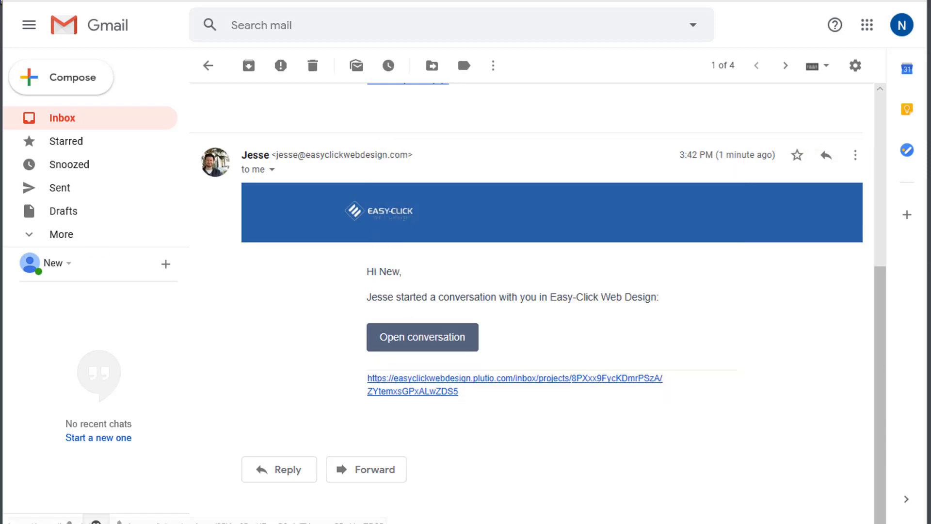
Return to the 'I have a question' conversation in the client portal
click(422, 337)
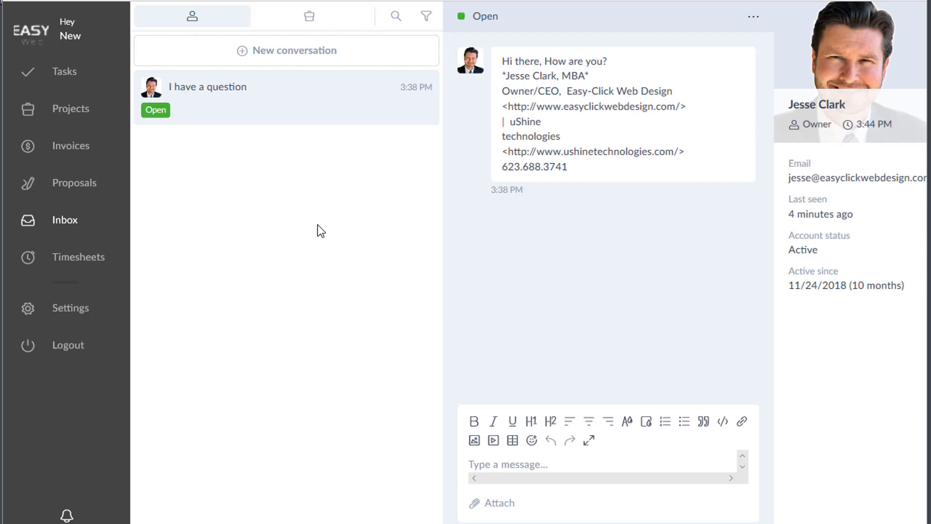
mouse_move(97, 249)
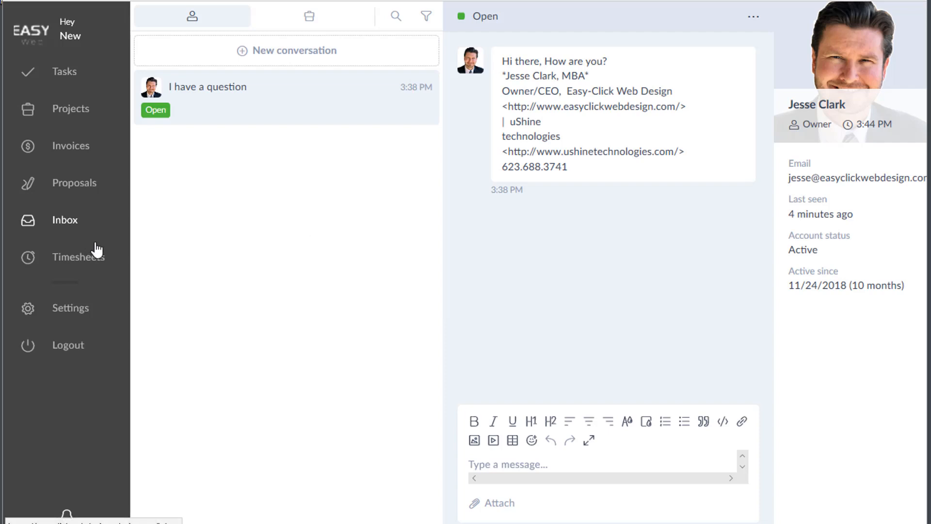
mouse_move(171, 201)
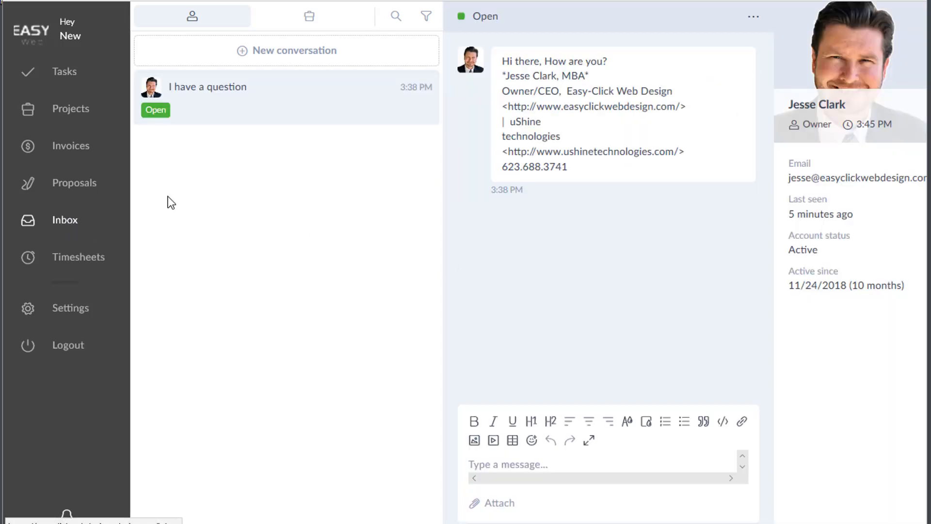
mouse_move(386, 176)
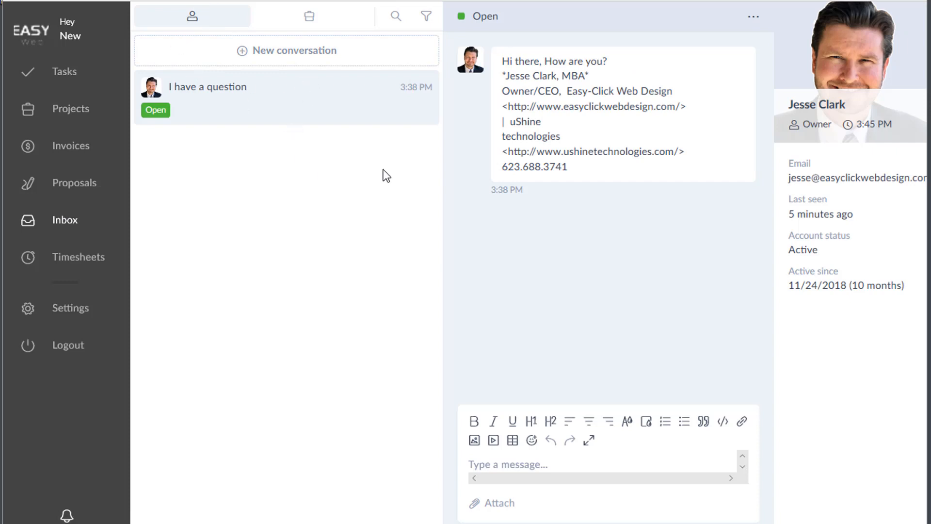
mouse_move(304, 108)
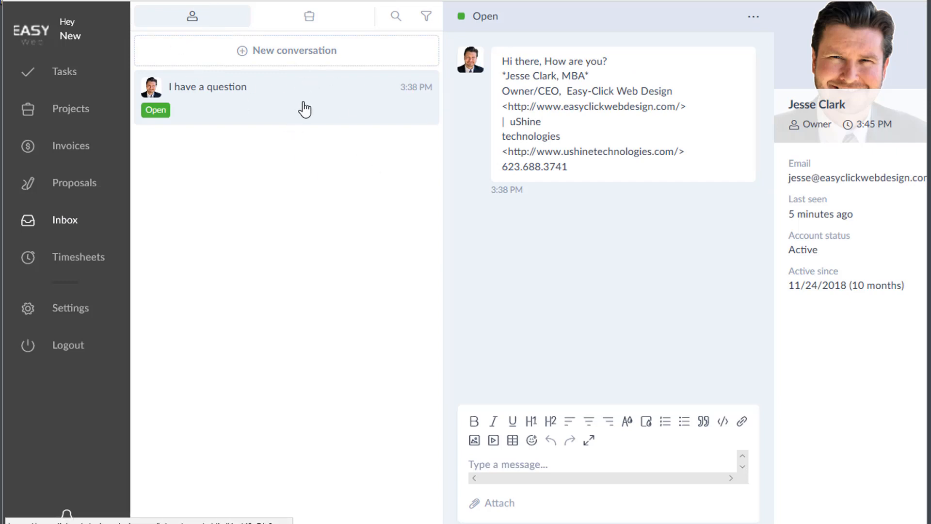
mouse_move(328, 99)
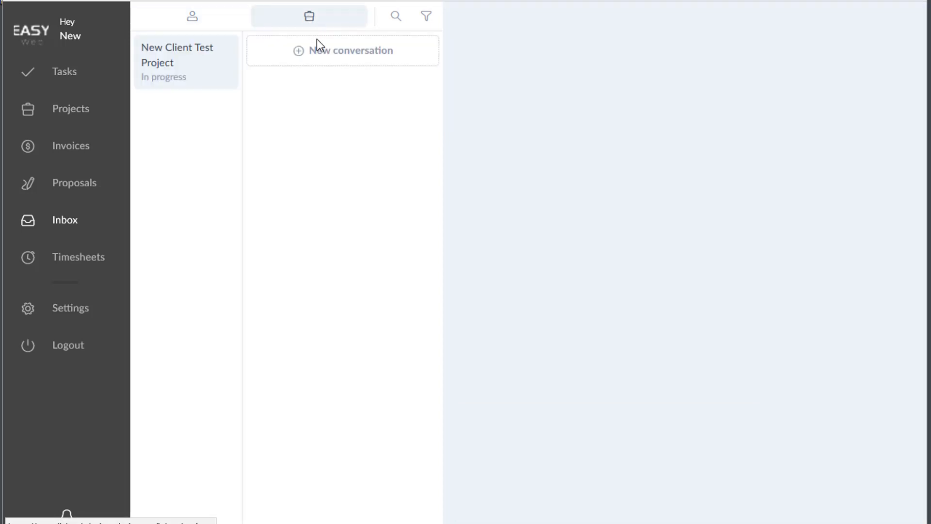
View New Client Test Project's conversations, then go to the project page
click(342, 49)
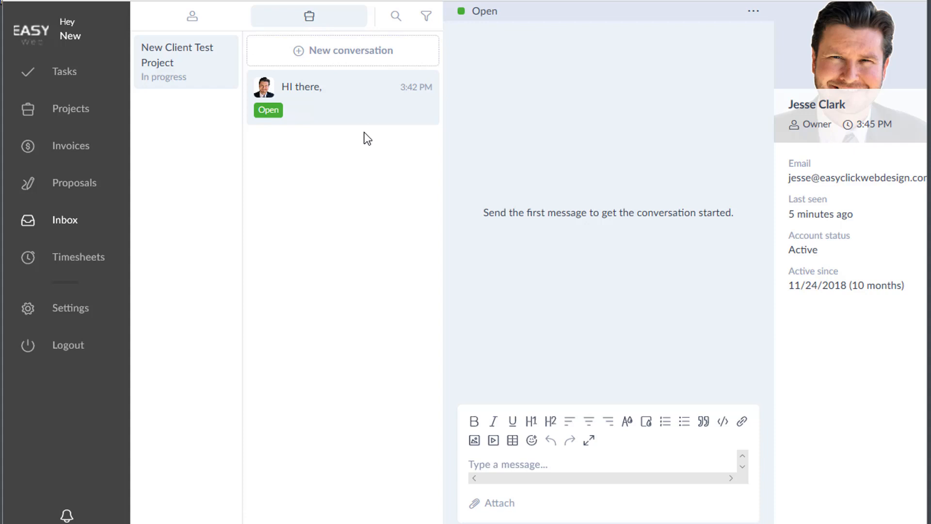
mouse_move(203, 80)
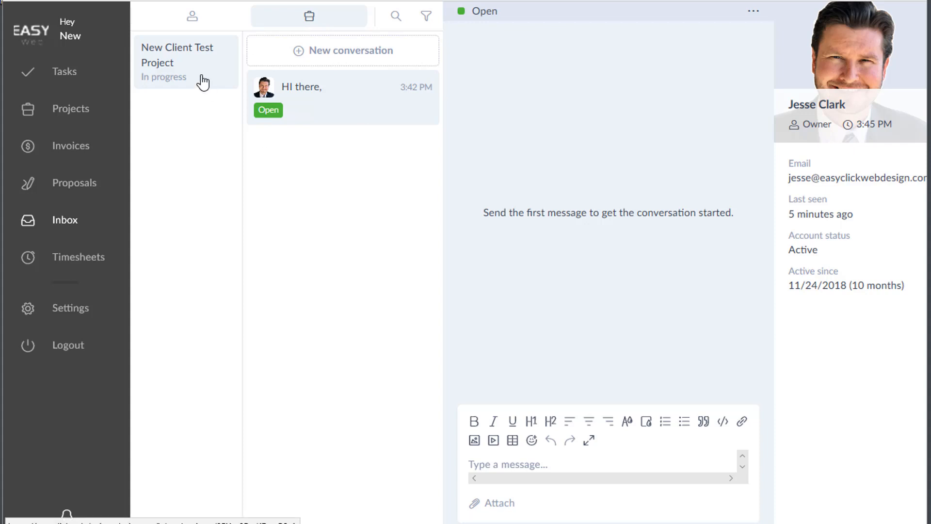
mouse_move(228, 134)
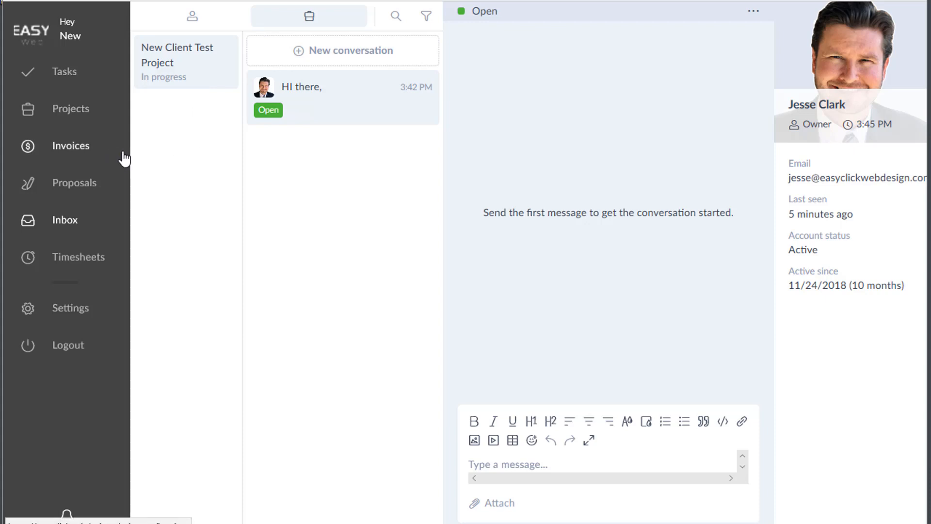
click(70, 109)
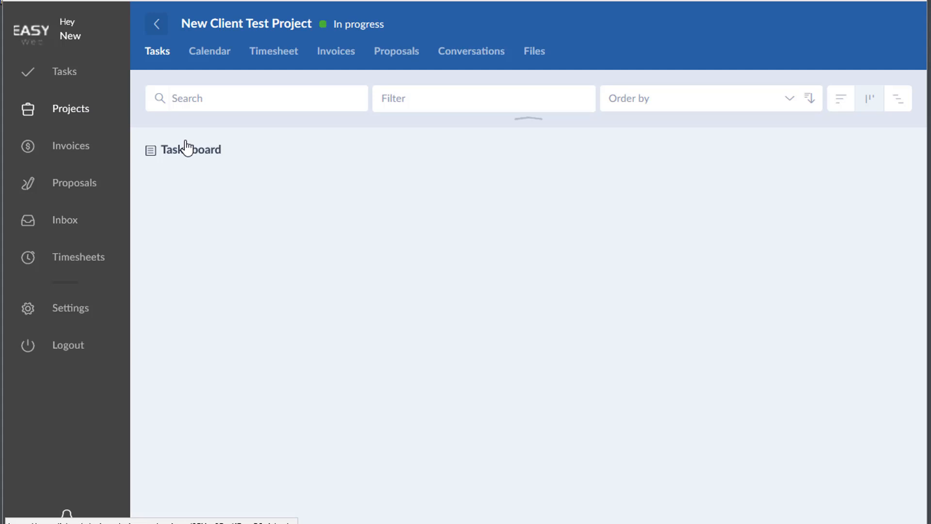
click(471, 50)
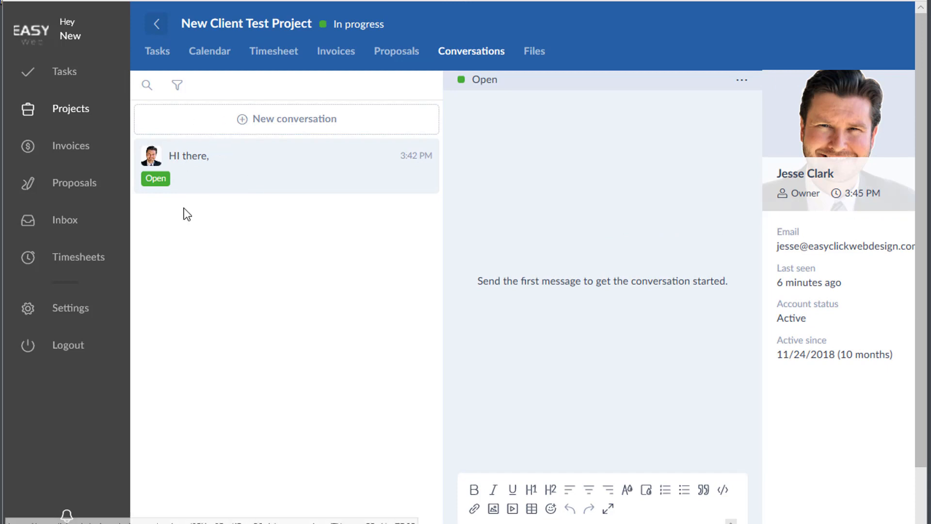
mouse_move(199, 176)
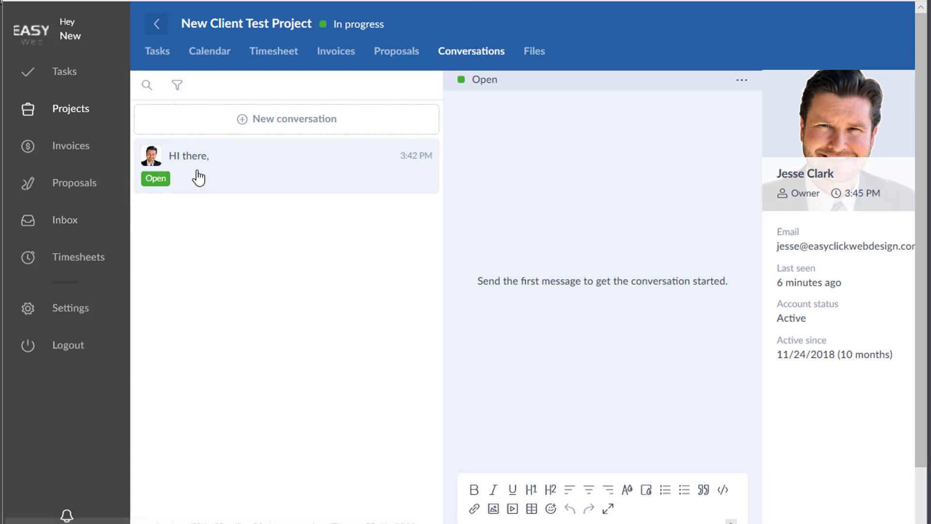